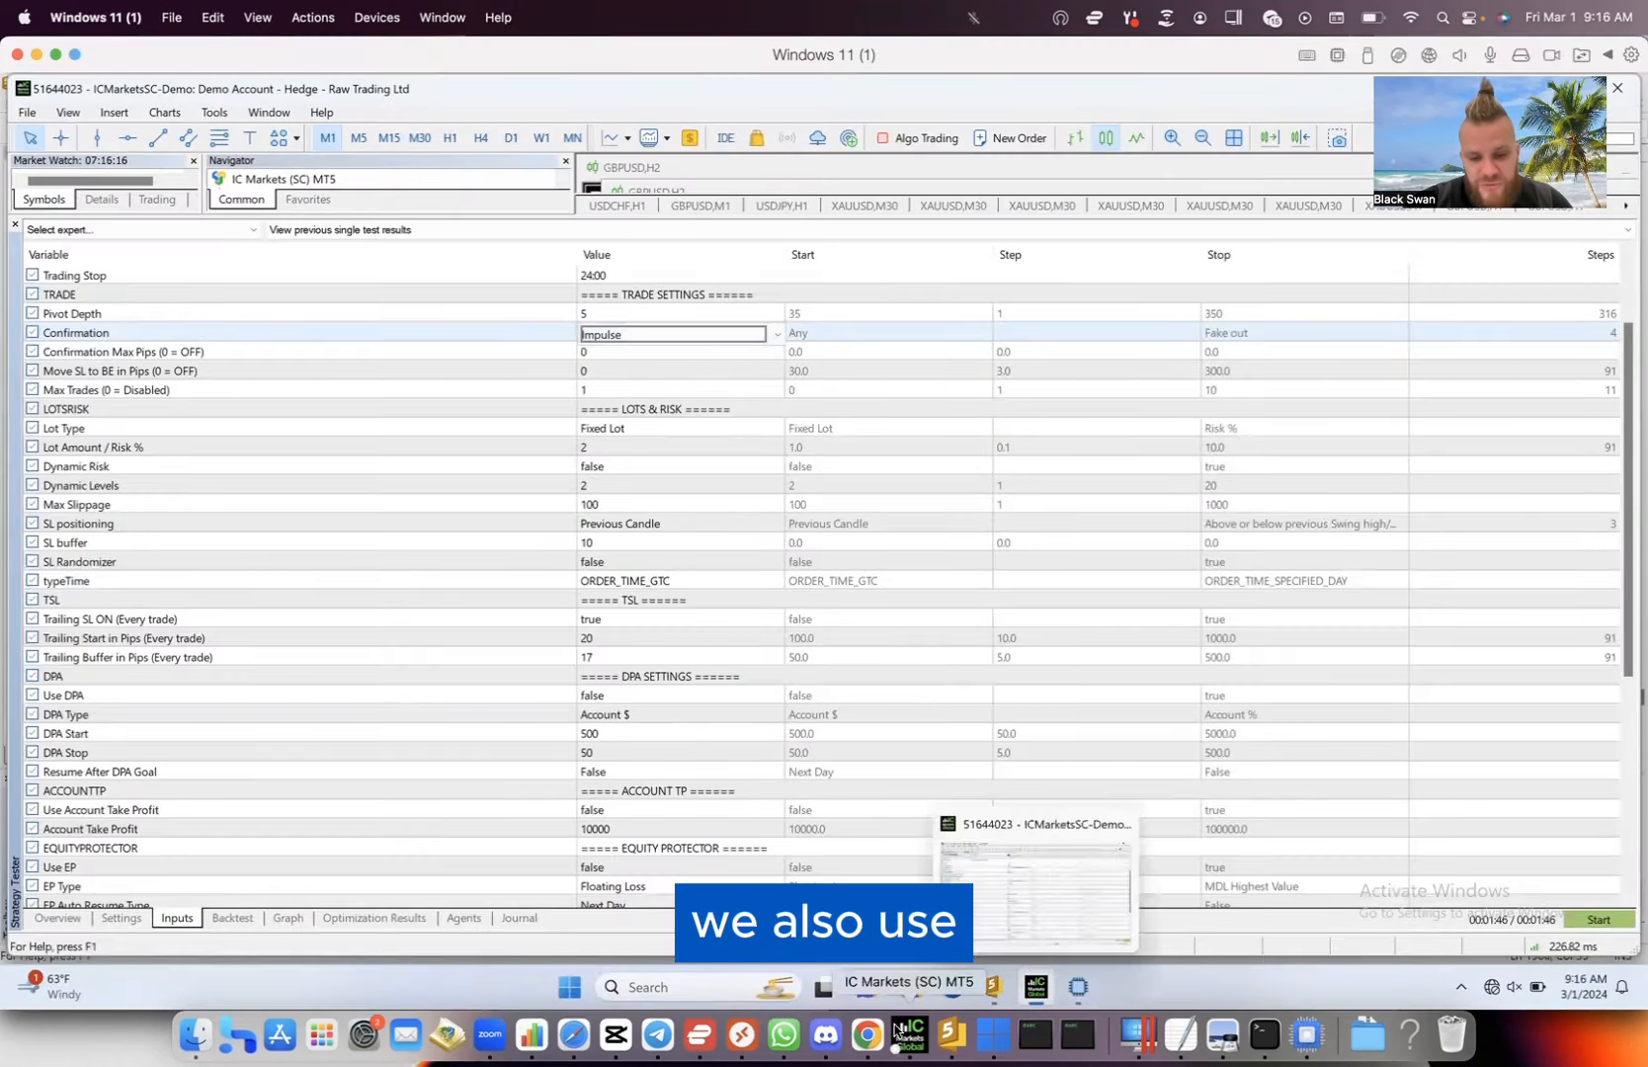
- View the finished backtest's balance graph and its report of about 60,333 net profit over 523 trades
click(864, 1038)
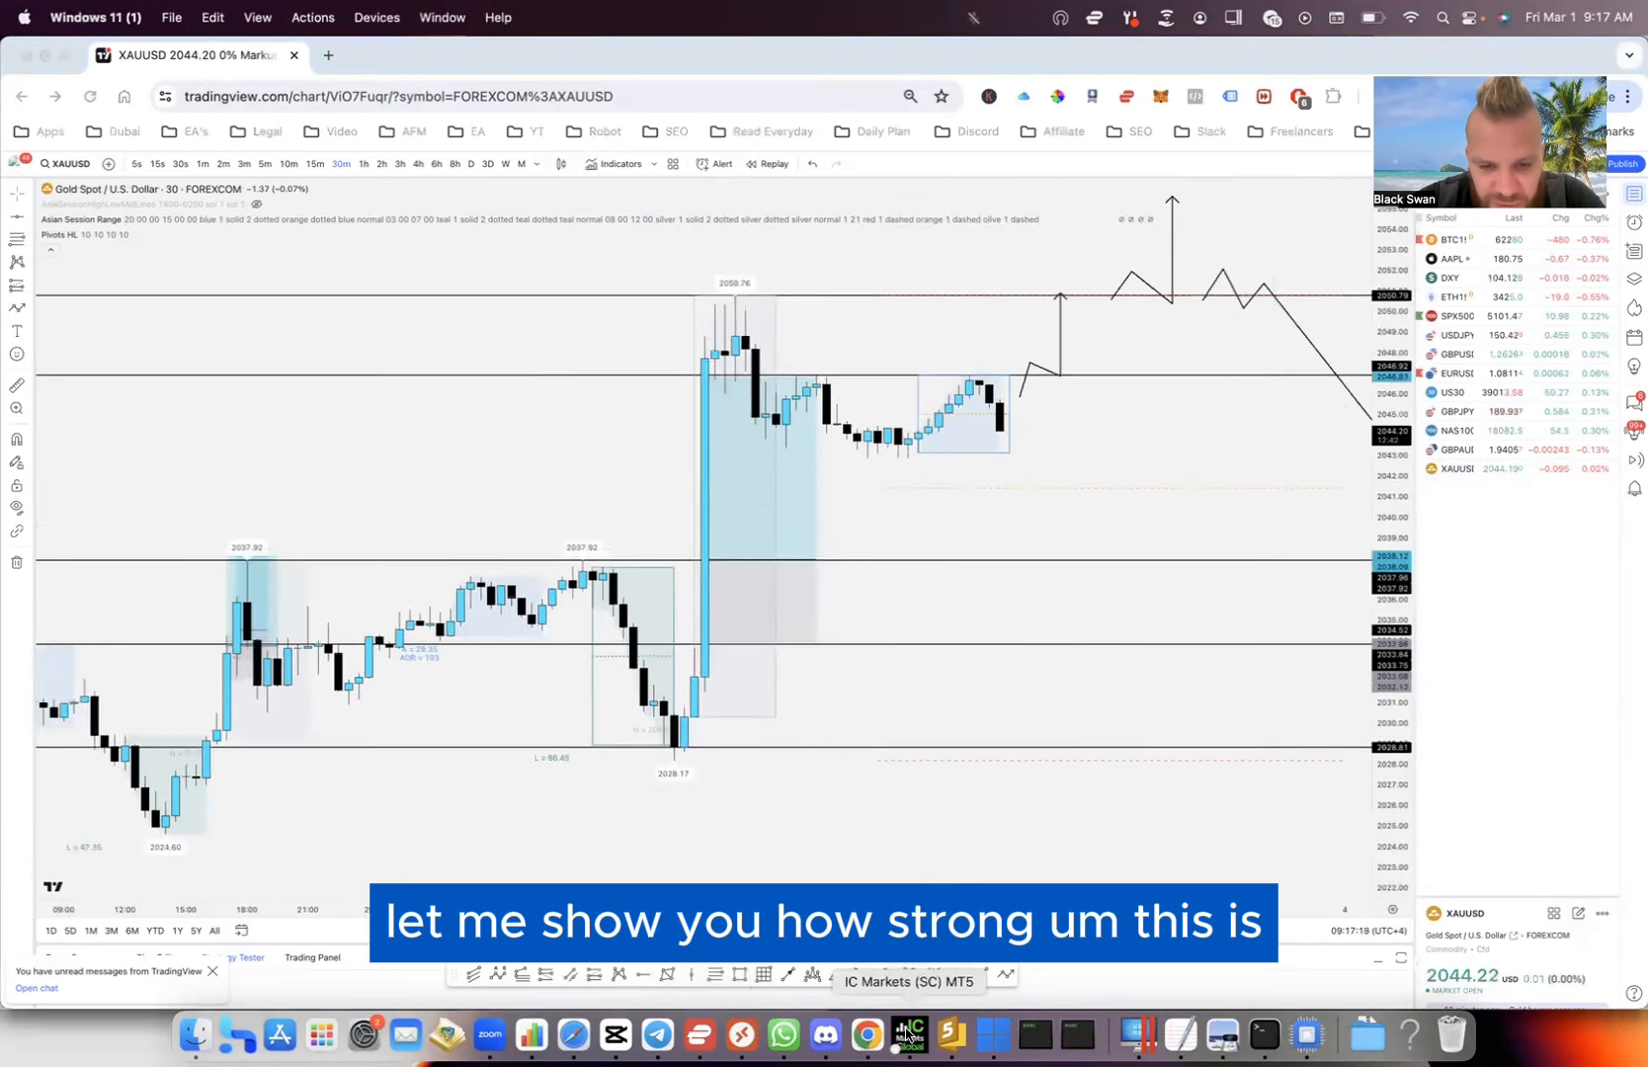
click(901, 1040)
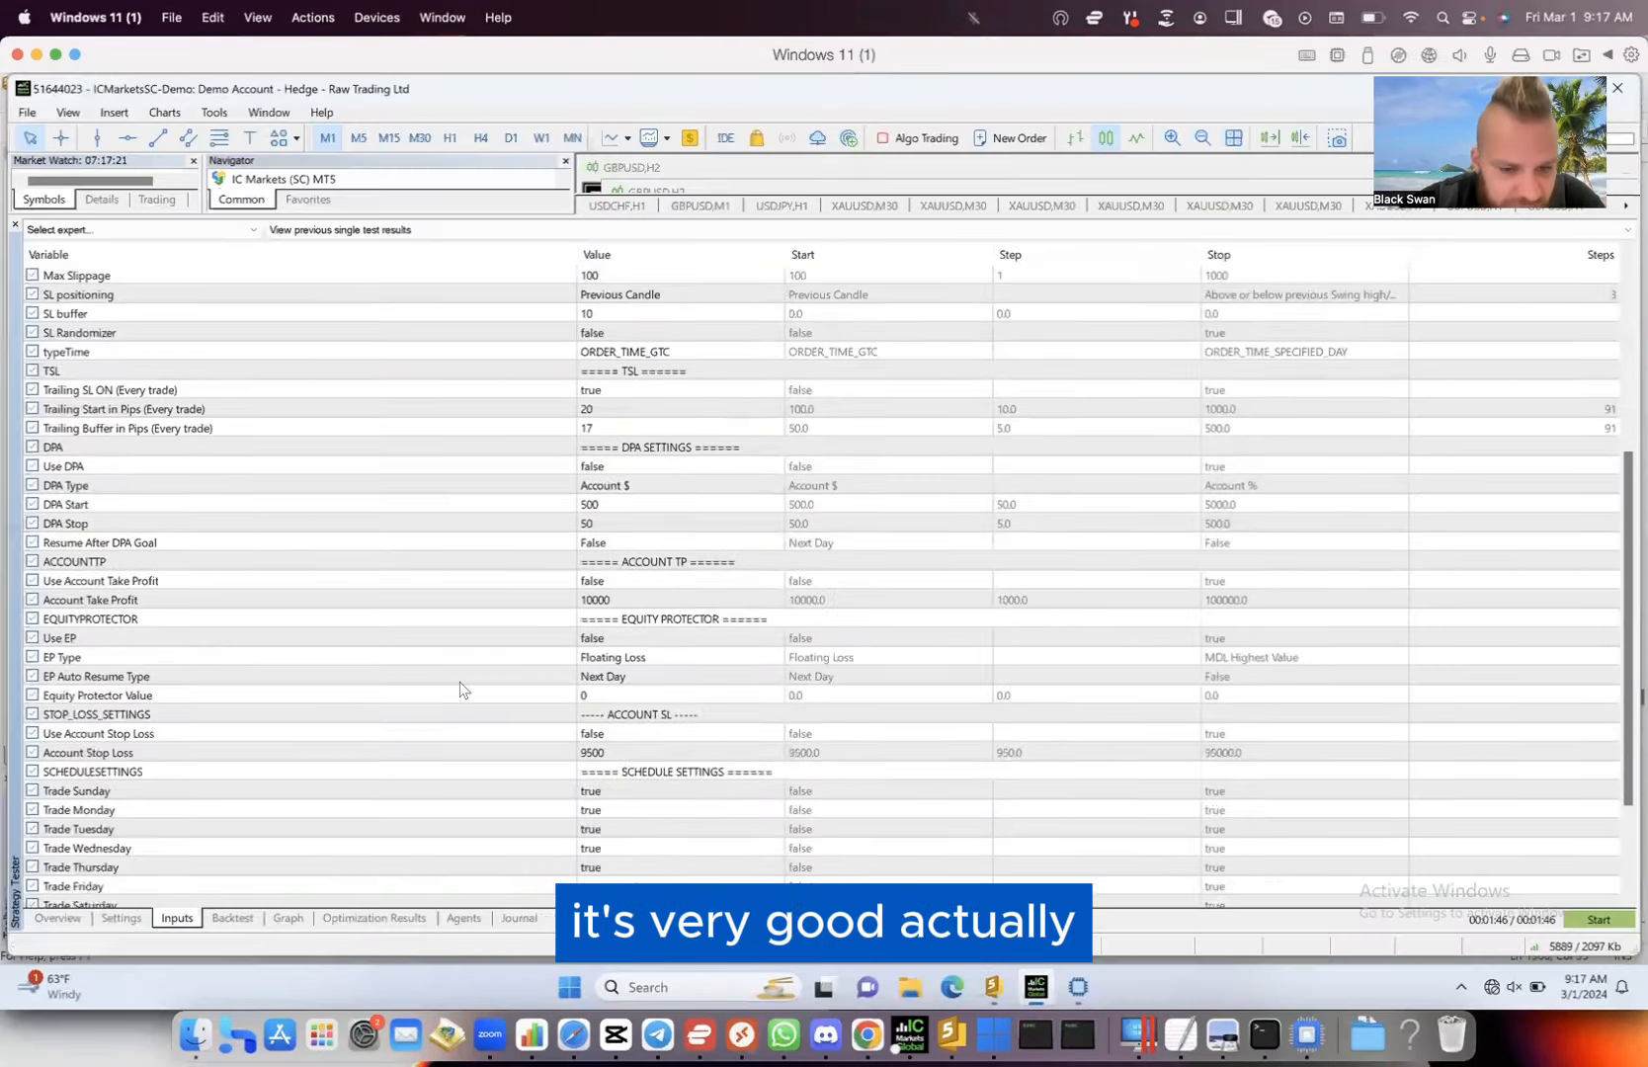
click(286, 917)
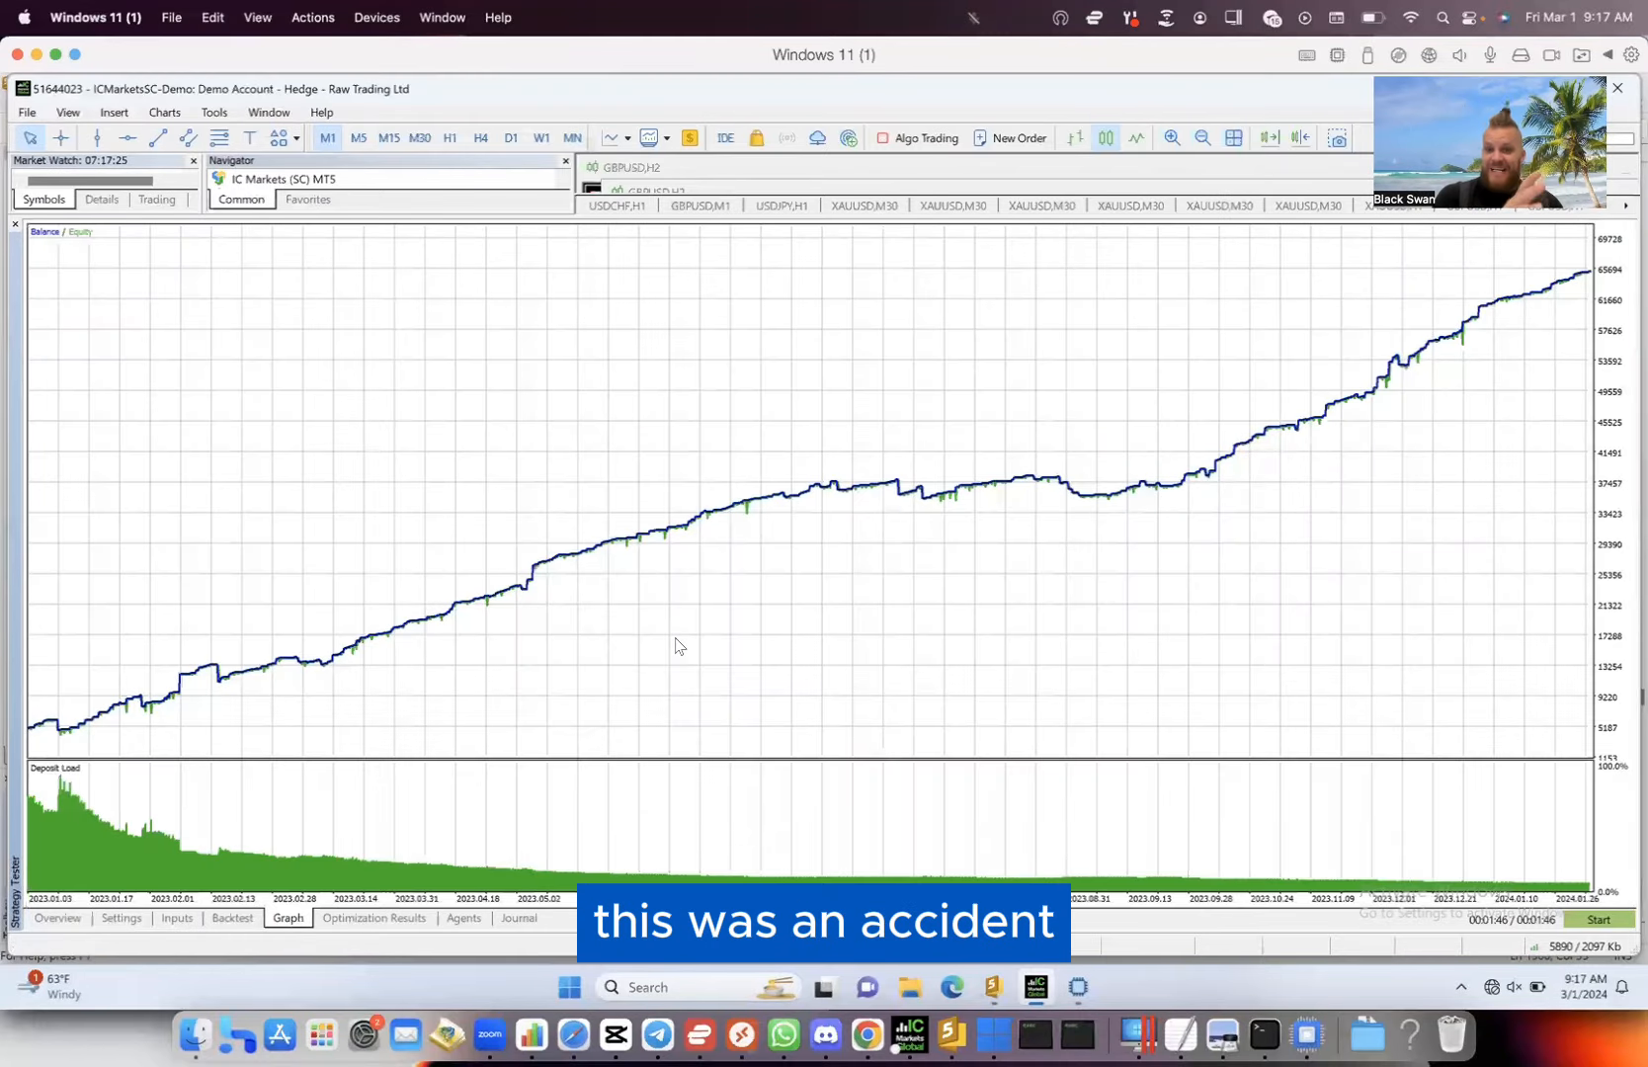
mouse_move(641, 595)
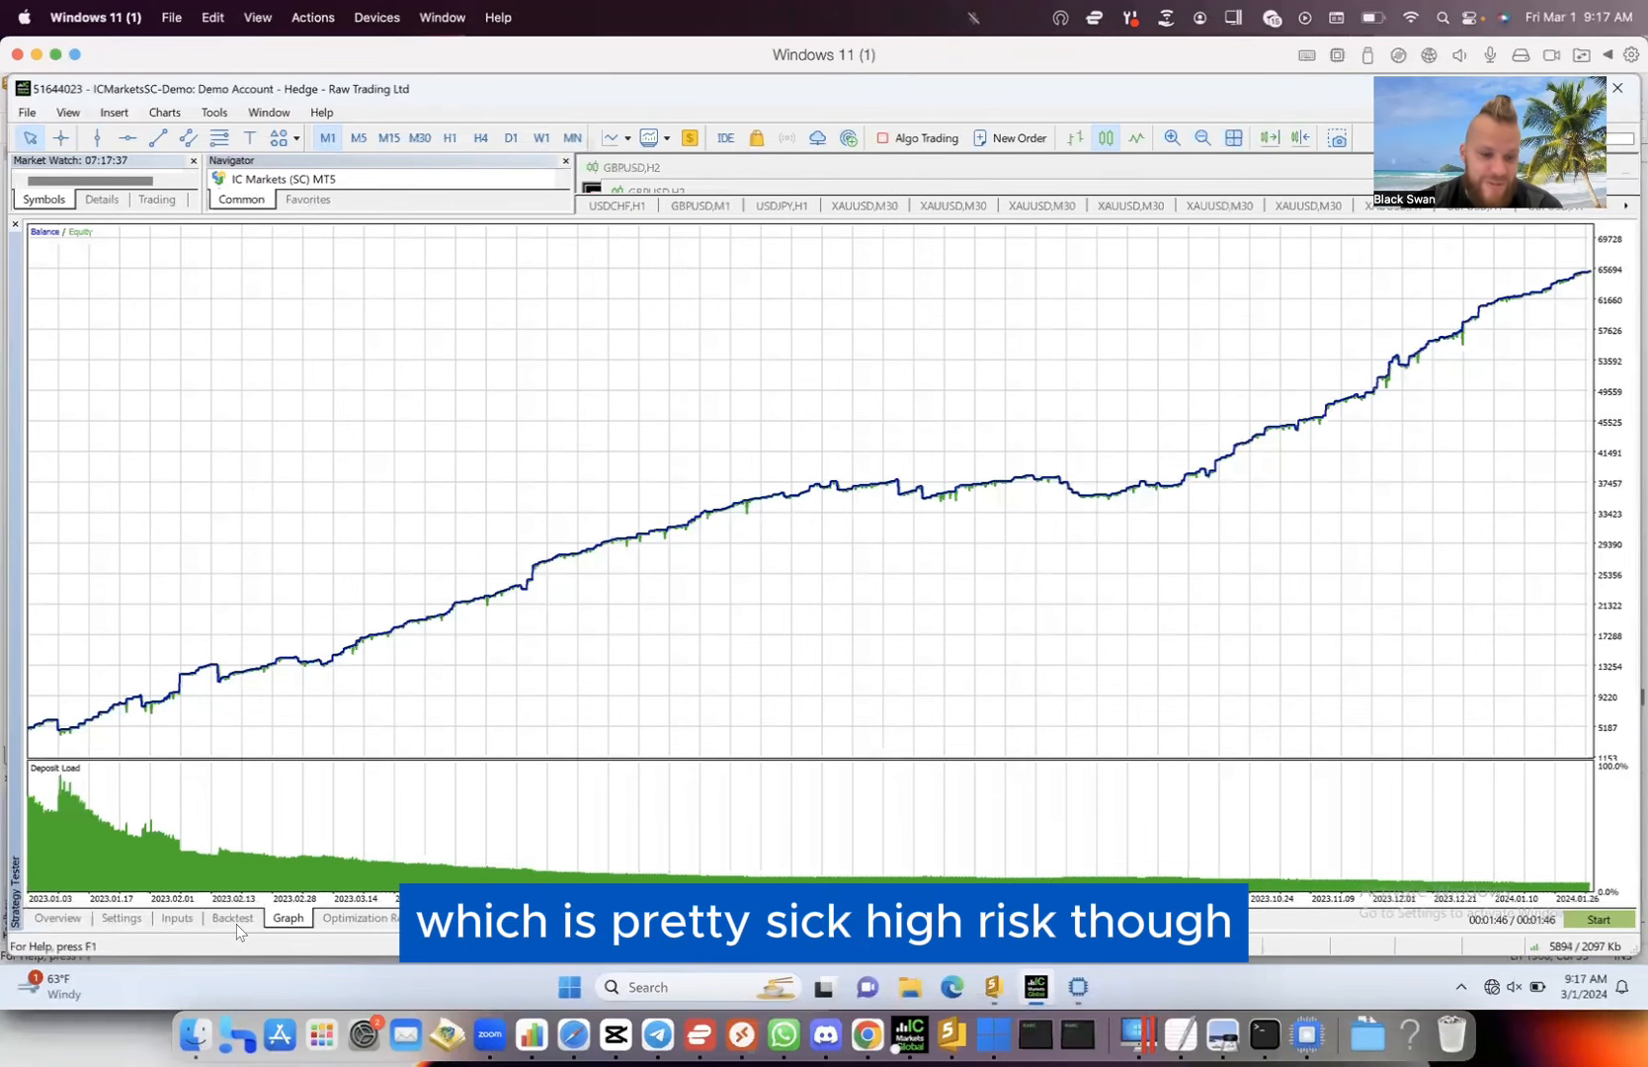
click(233, 917)
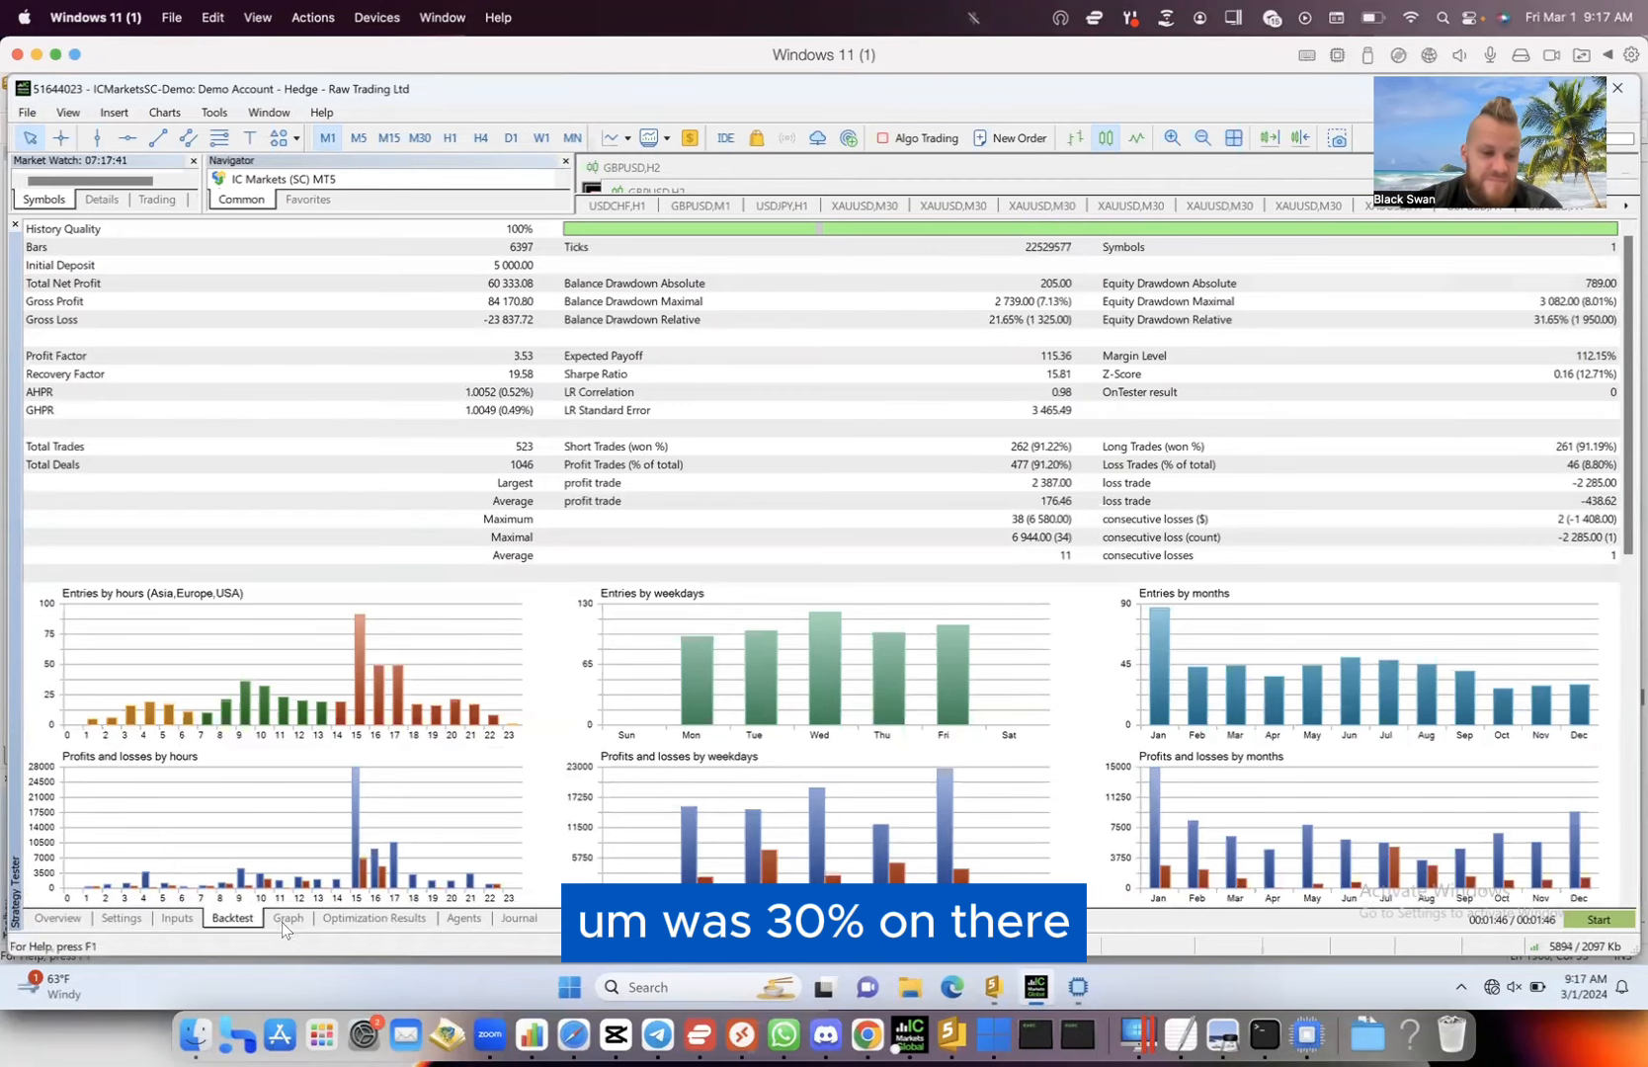
click(286, 917)
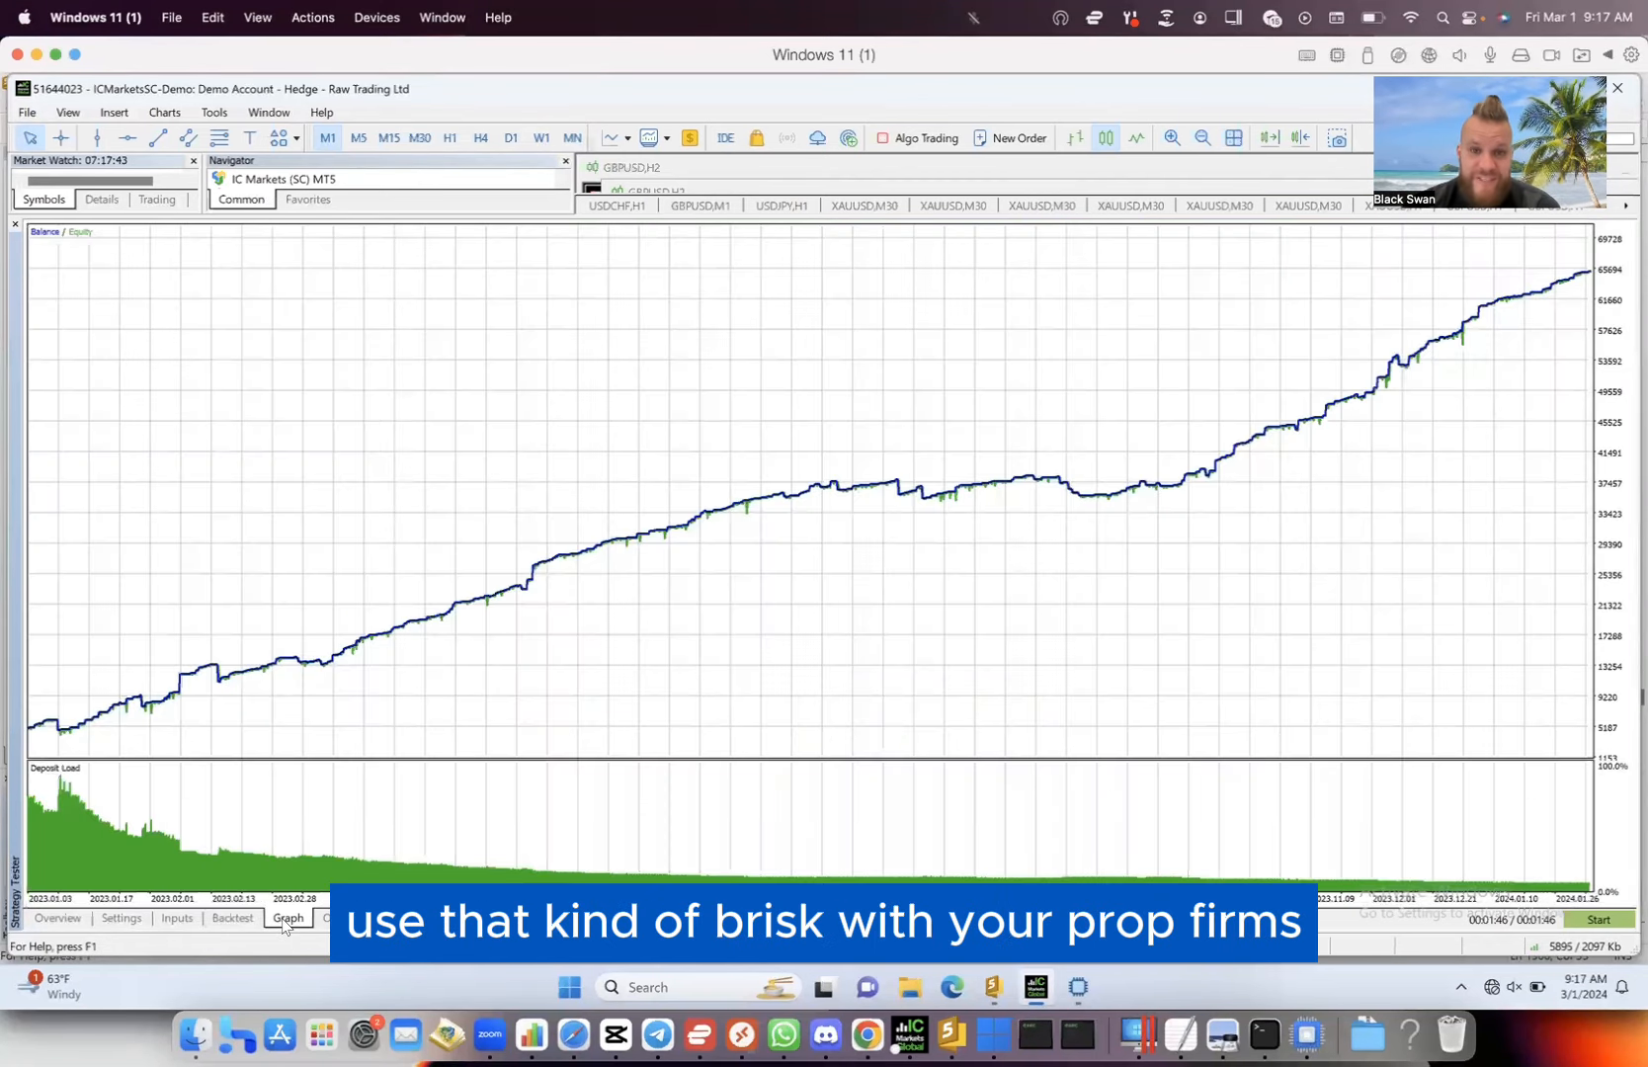
- Set the tester's starting deposit to 100,000 USD in the Settings tab
click(120, 917)
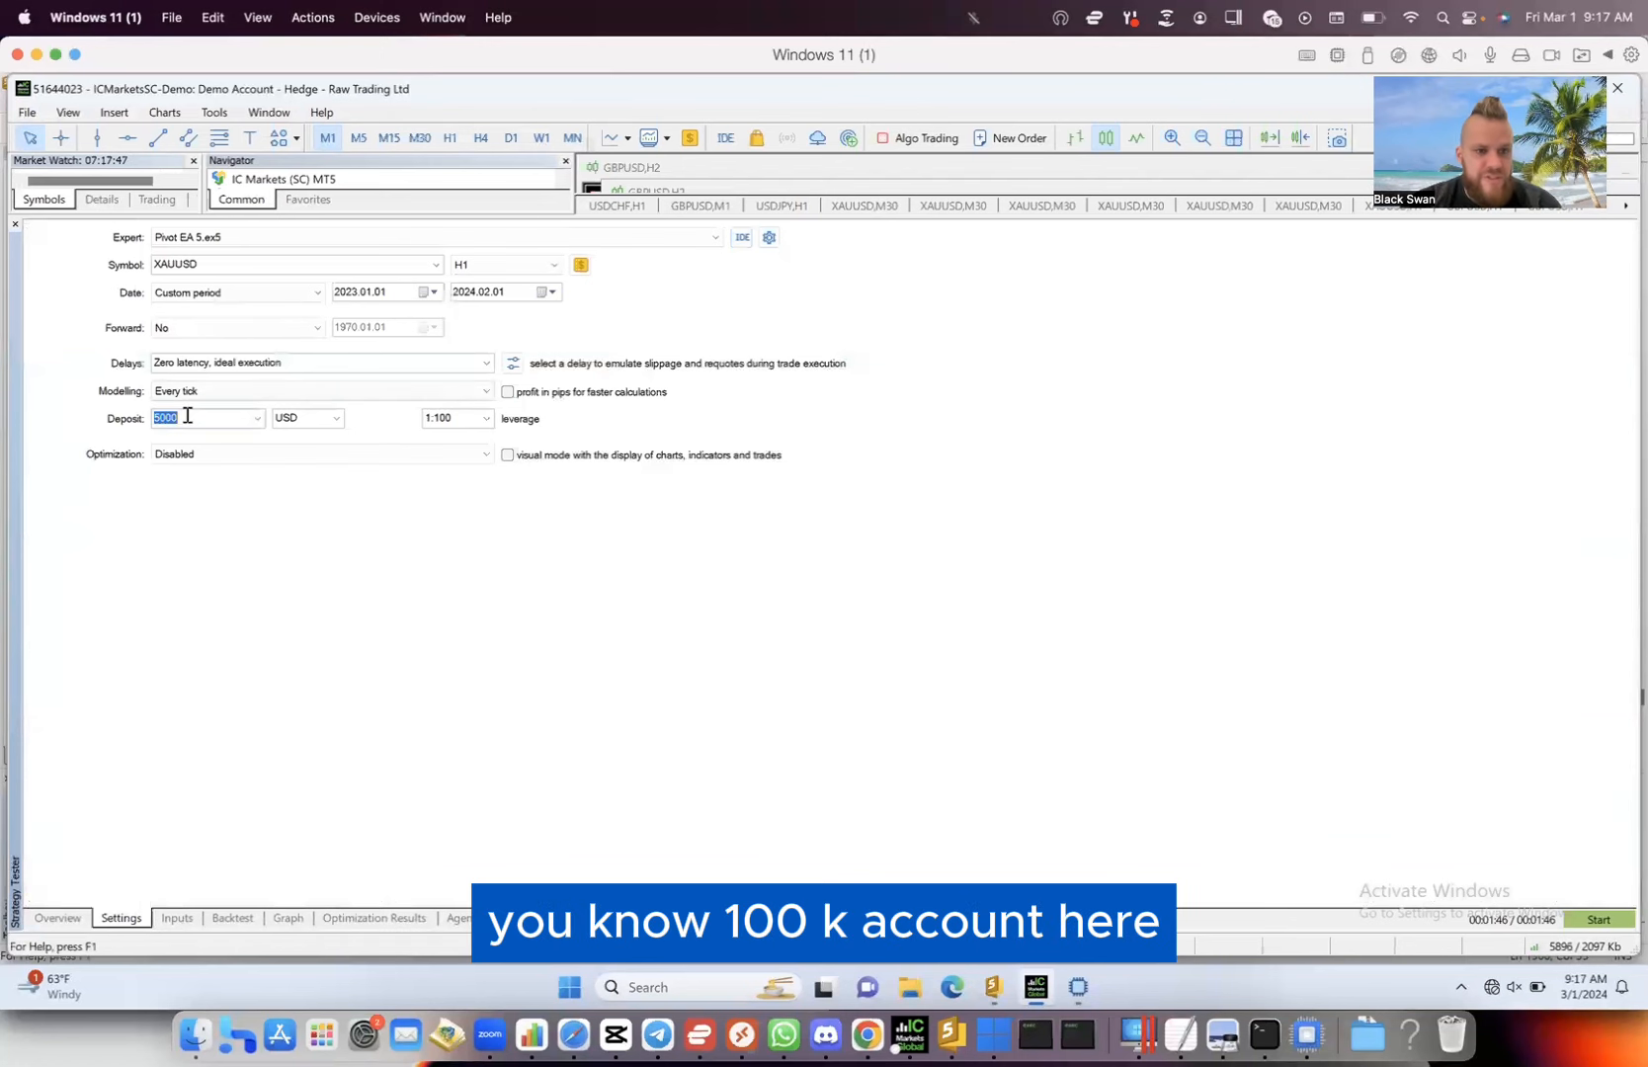
text(10000)
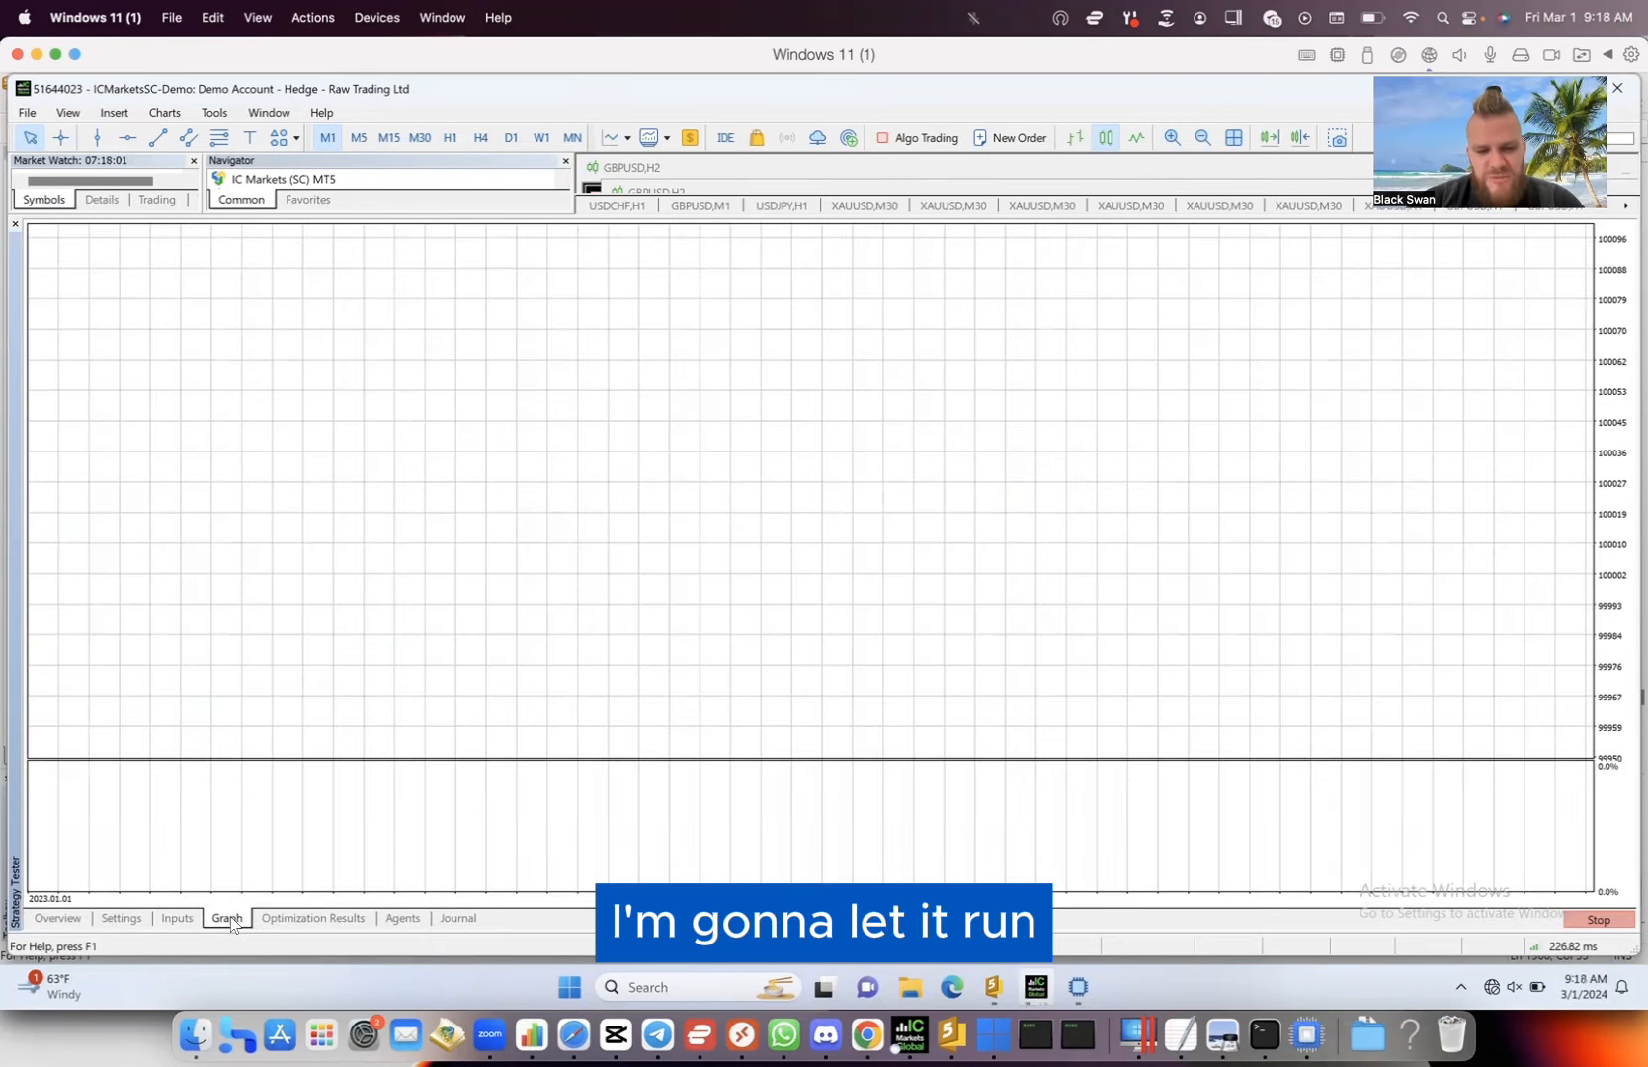
- Watch the live balance graph climb past 130,000, briefly checking the EA's input parameters
click(225, 917)
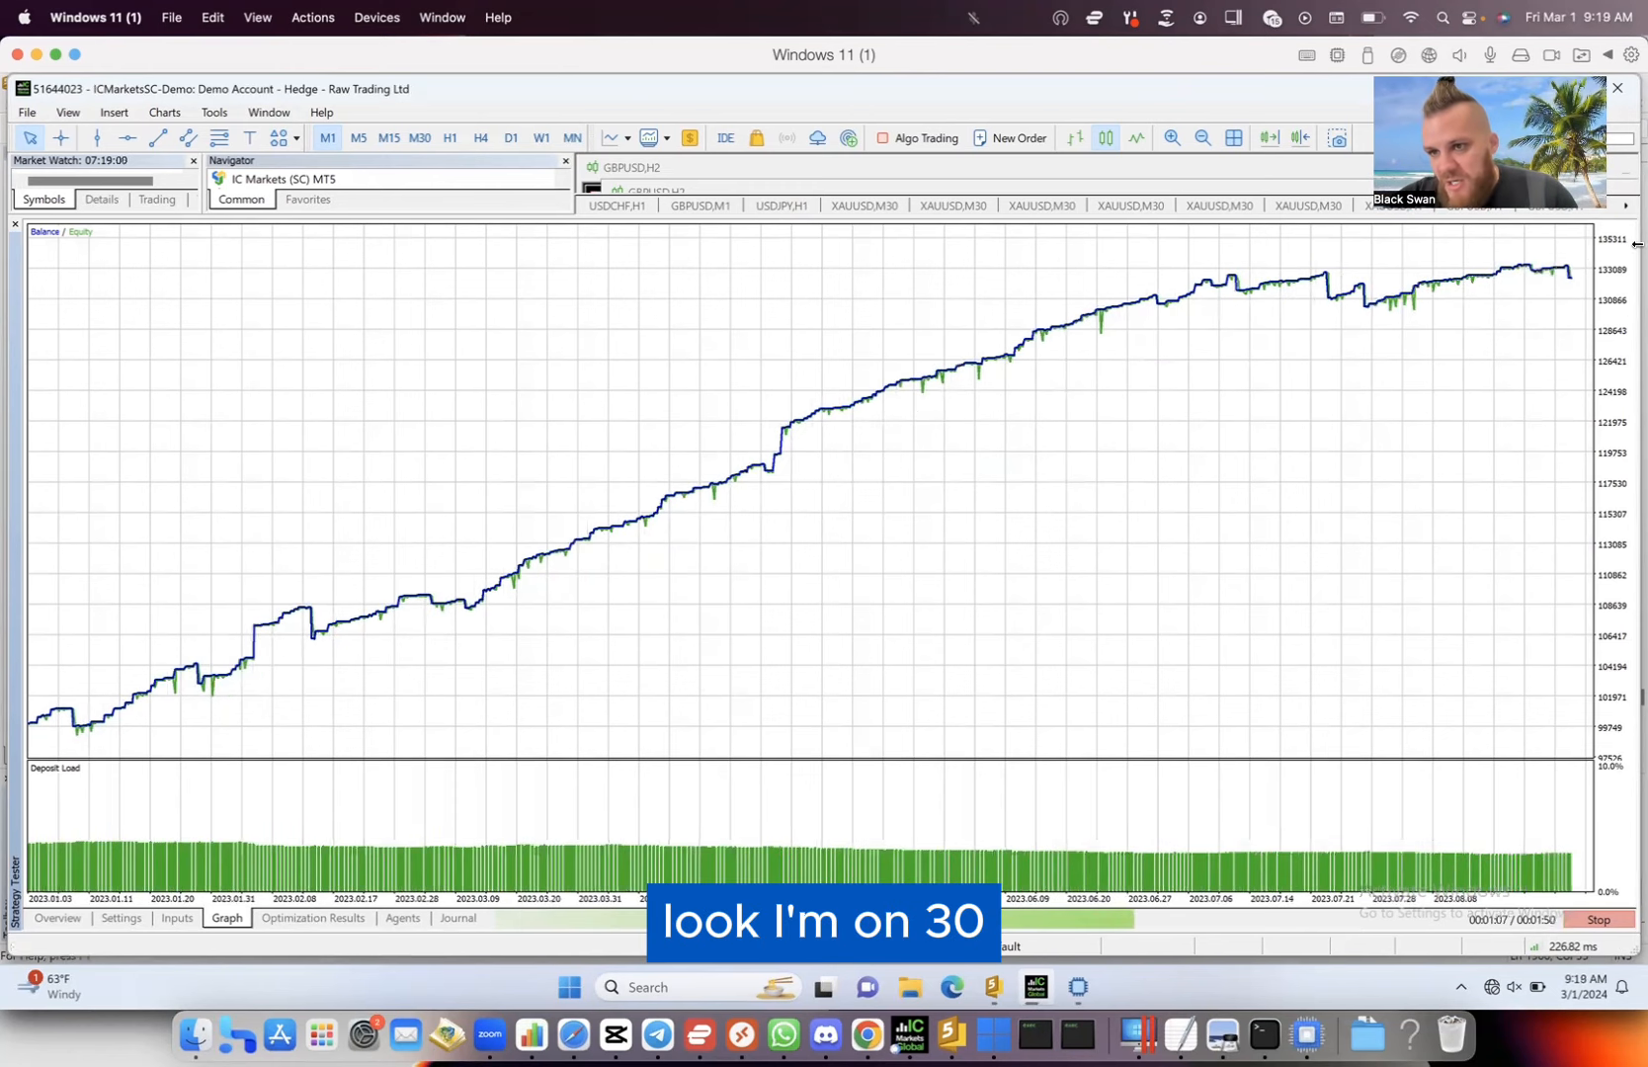
click(176, 917)
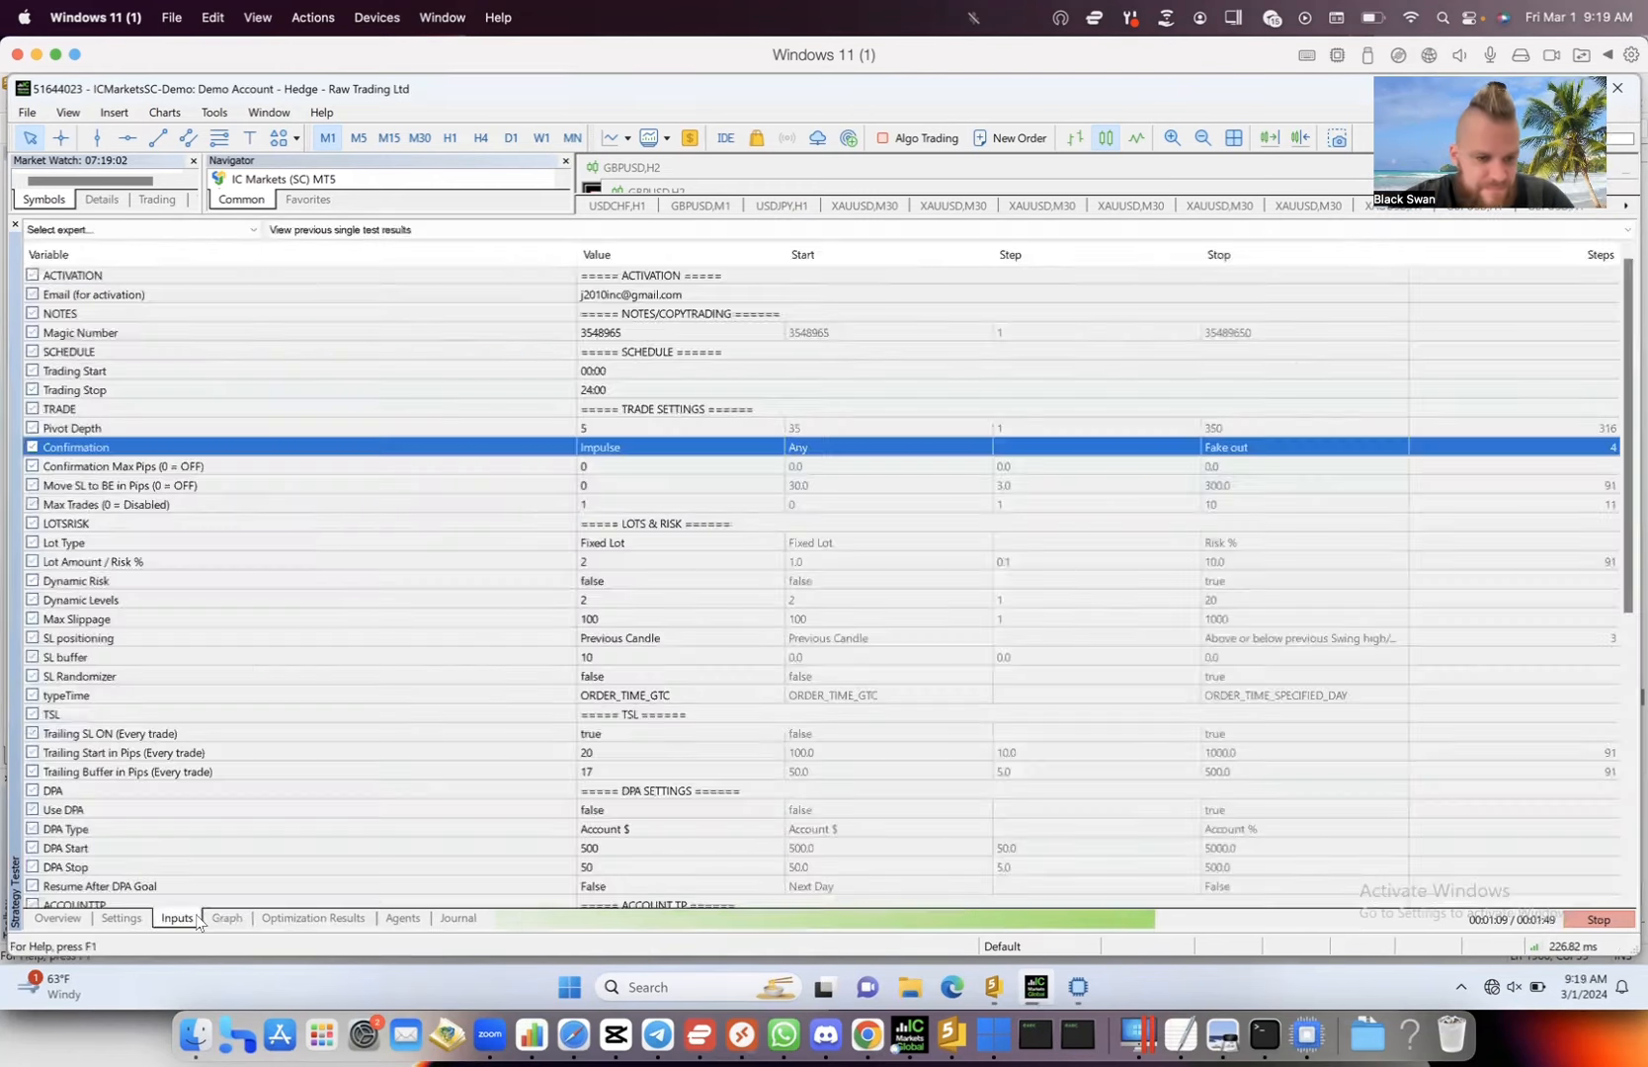
click(225, 917)
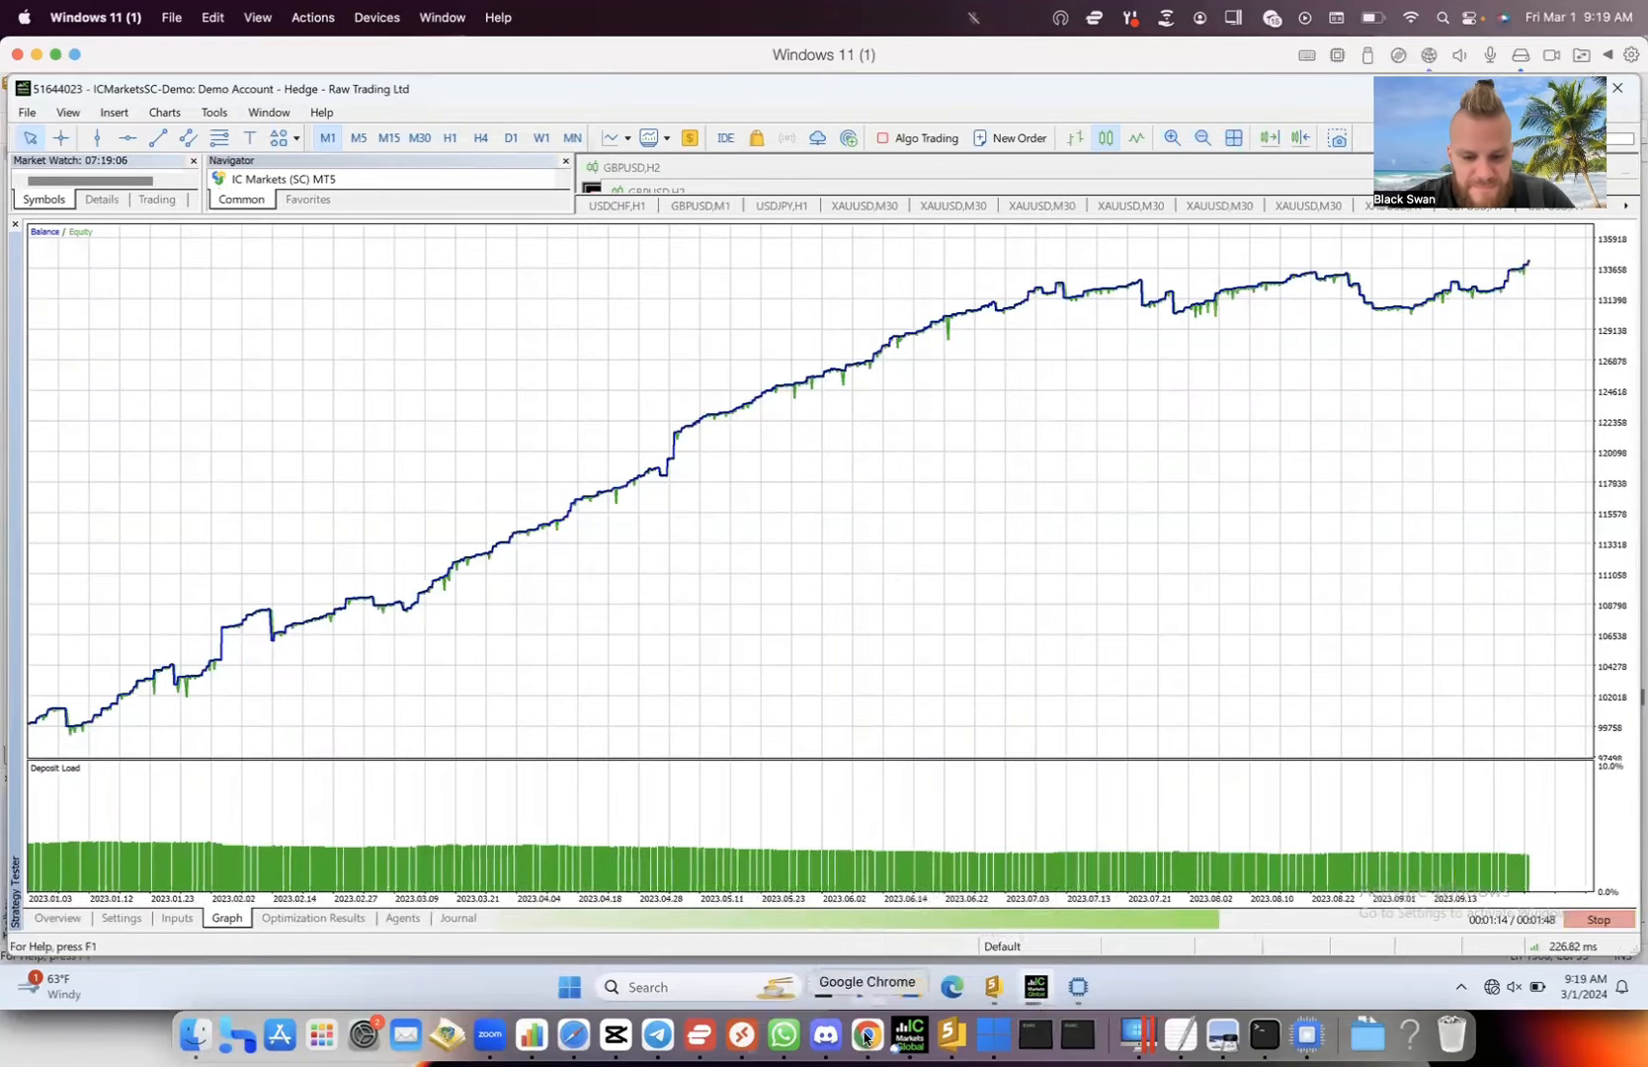